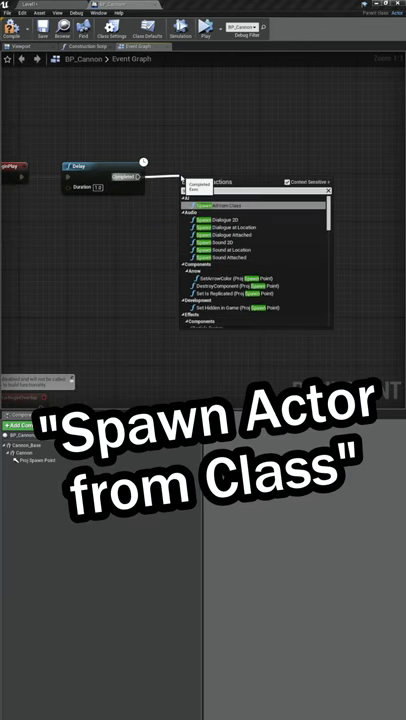
Place a Spawn Actor from Class node after the Delay's Completed pin and list its spawnable classes.
text(Spawn Actor from Class)
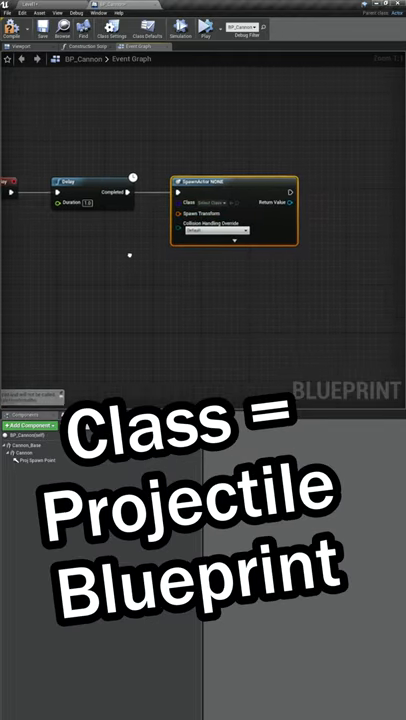
click(210, 205)
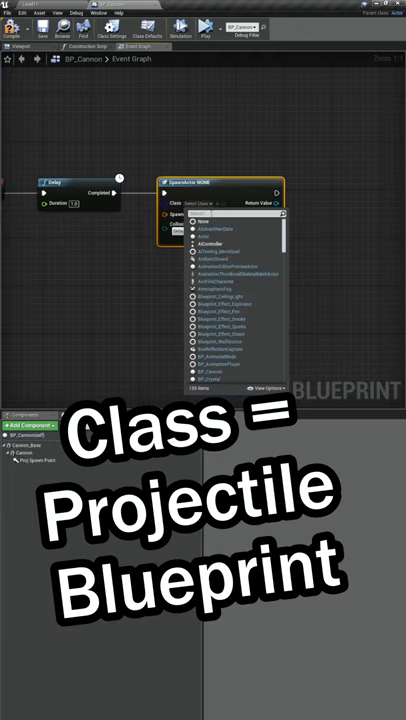